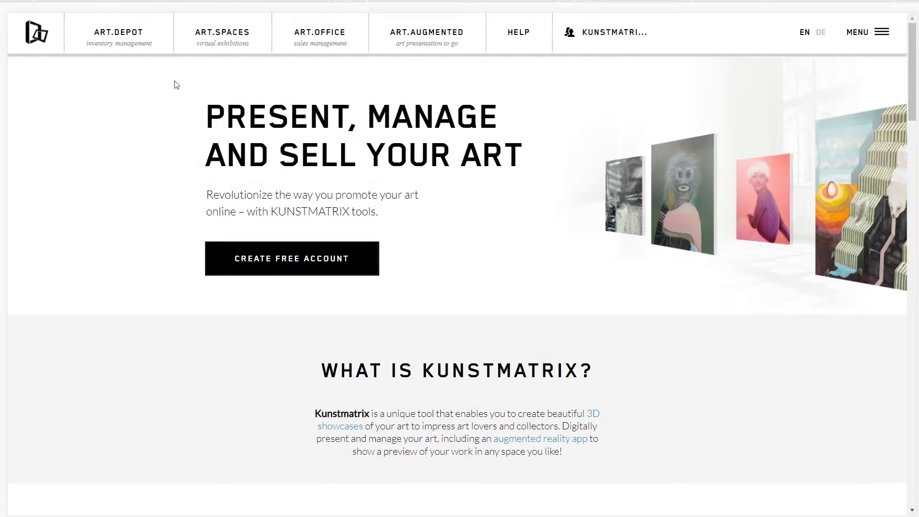
mouse_move(119, 60)
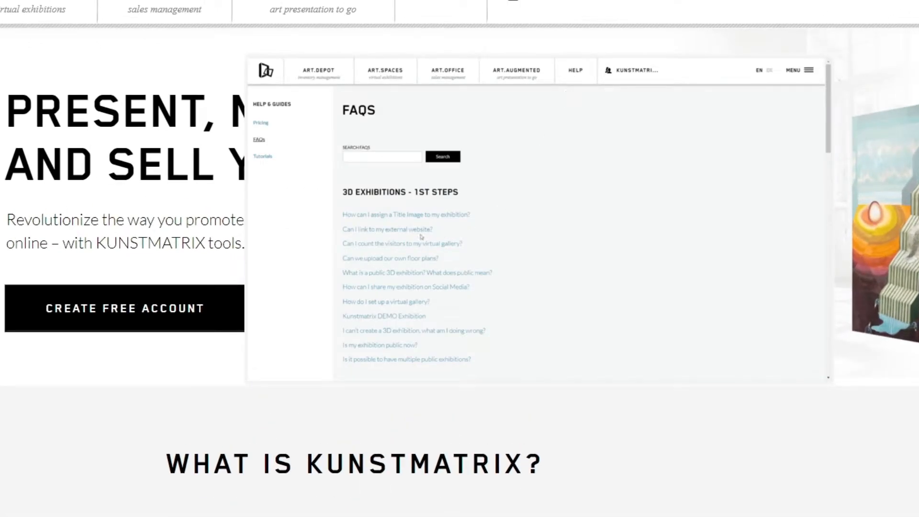
Read the FAQ answer to 'Can I link to my external website?' about Additional Info link fields
left_click(387, 229)
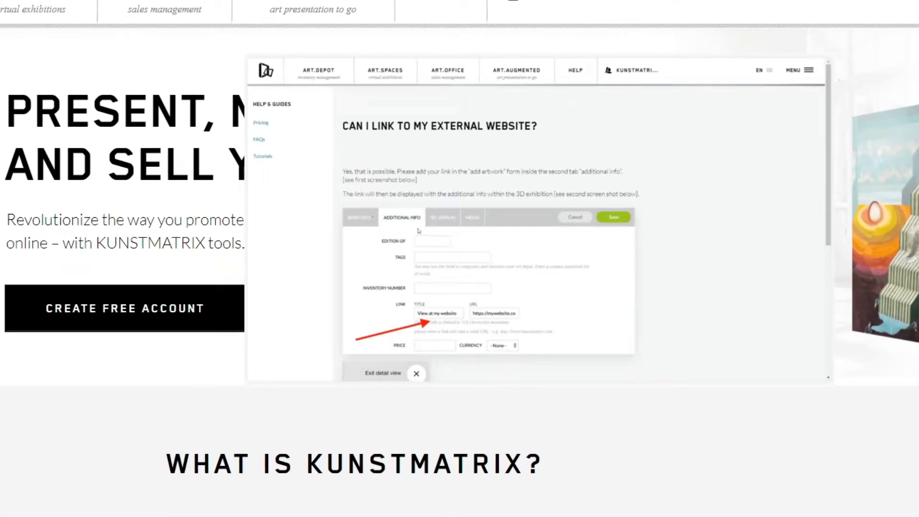
scroll("down", 3)
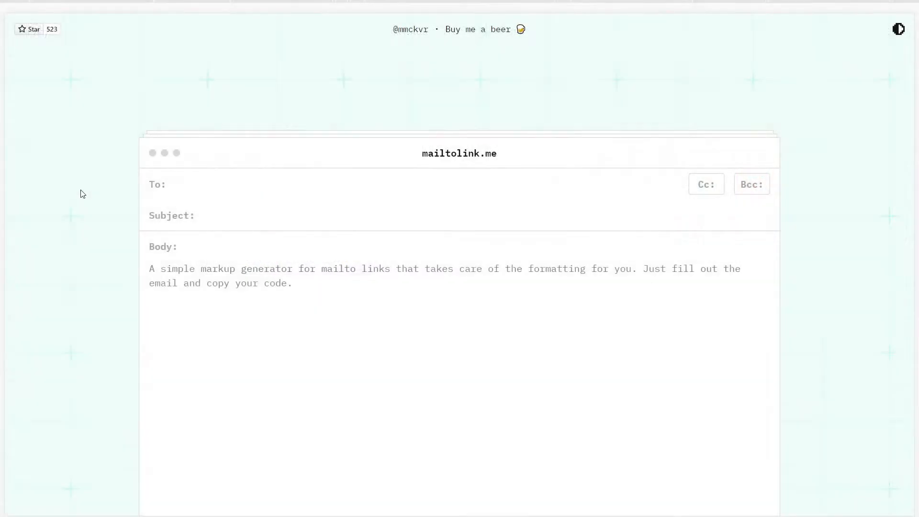
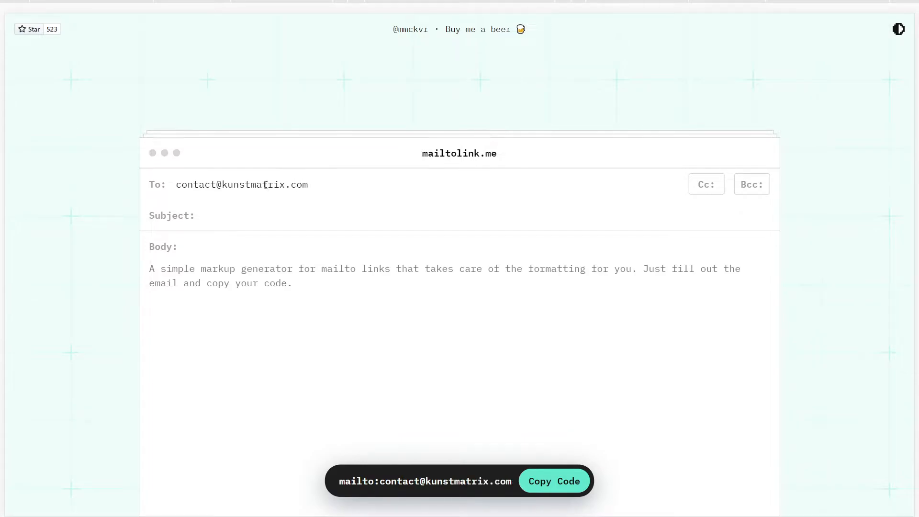
type("Guestbookentry")
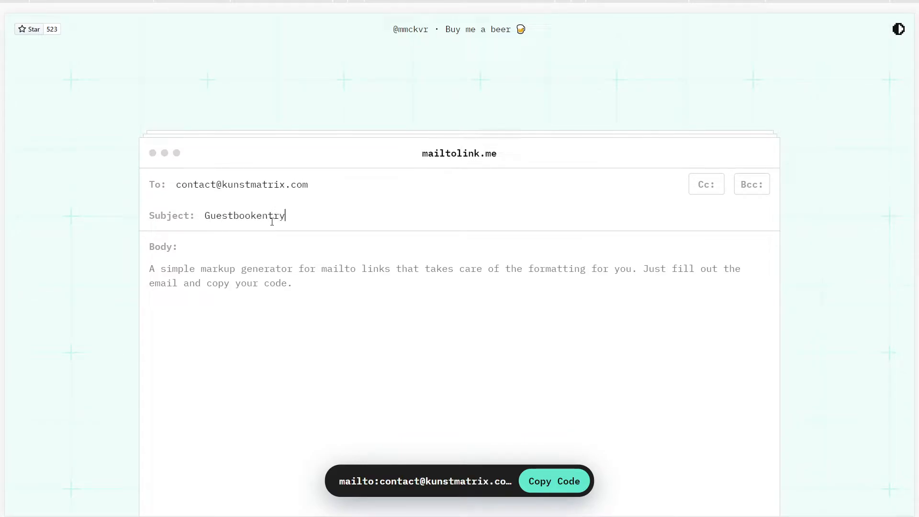
type("This message will")
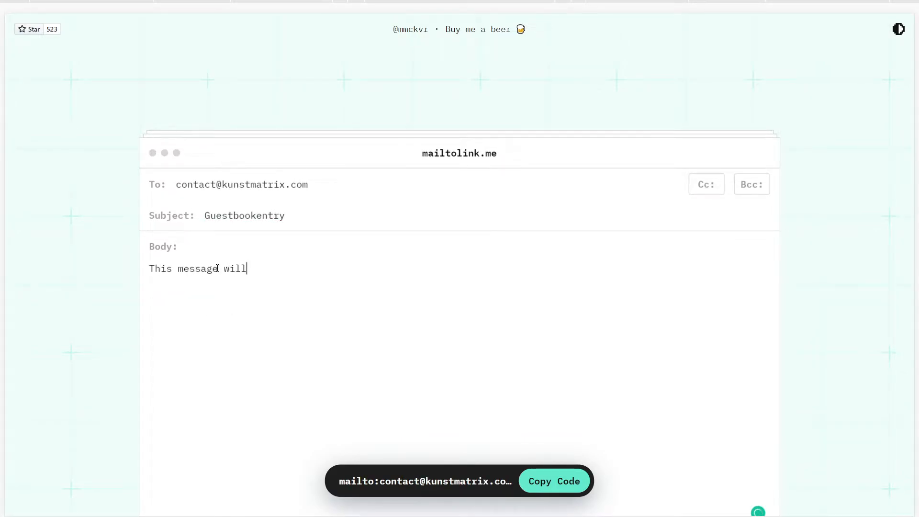
type("be generated in the mail.")
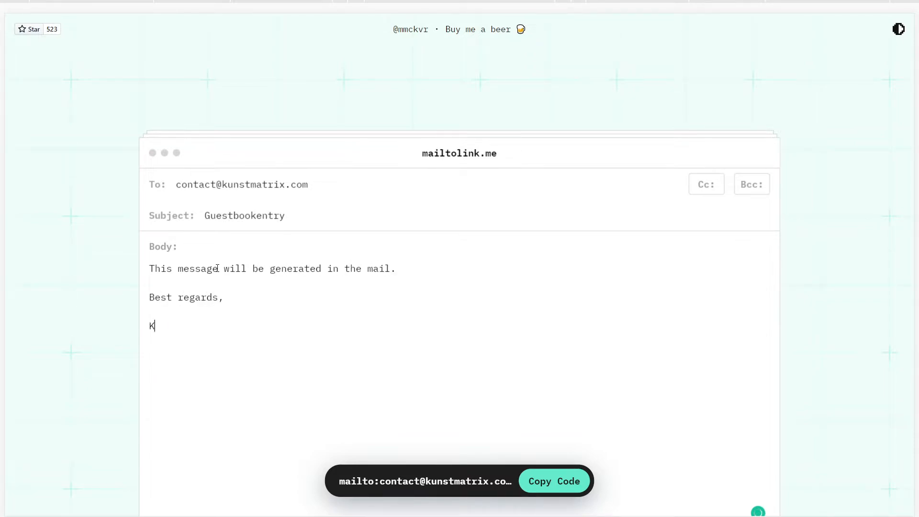
type("unstmatrix")
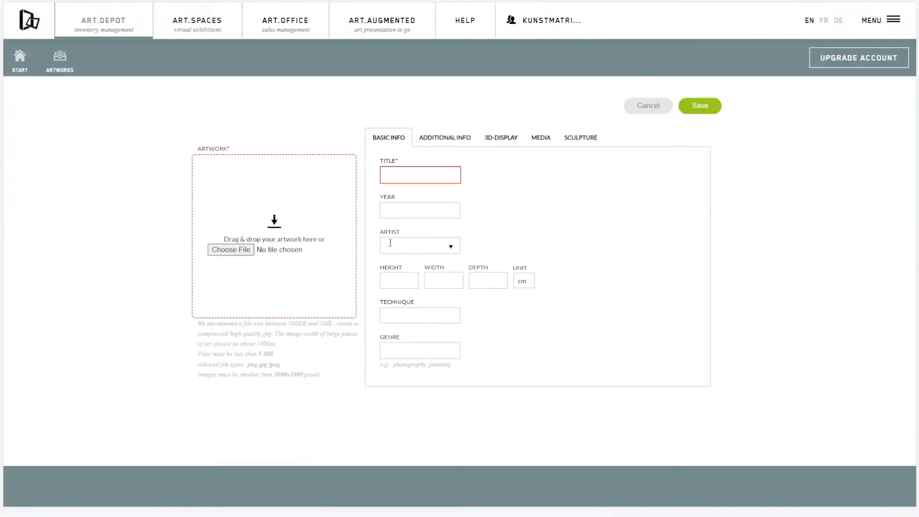
Load Guestbook_cover.jpg as the artwork image and title it Guestbook2
left_click(230, 249)
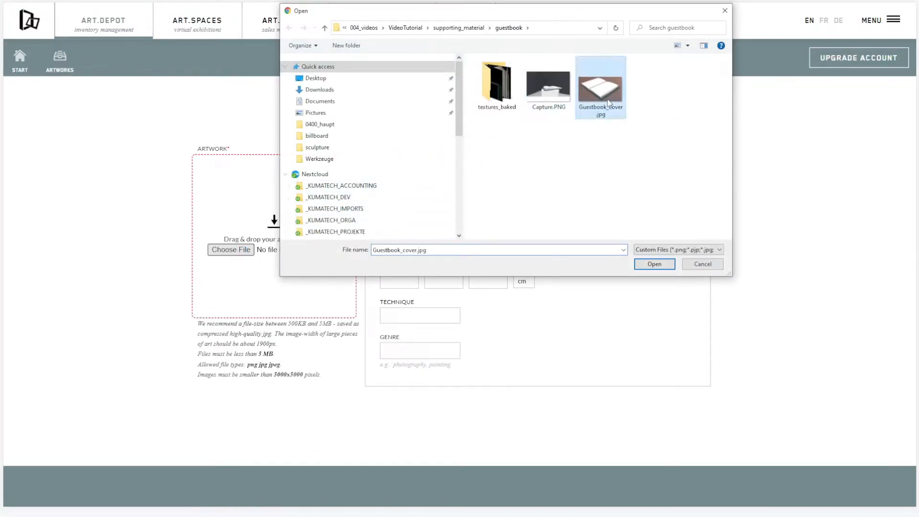
left_click(654, 264)
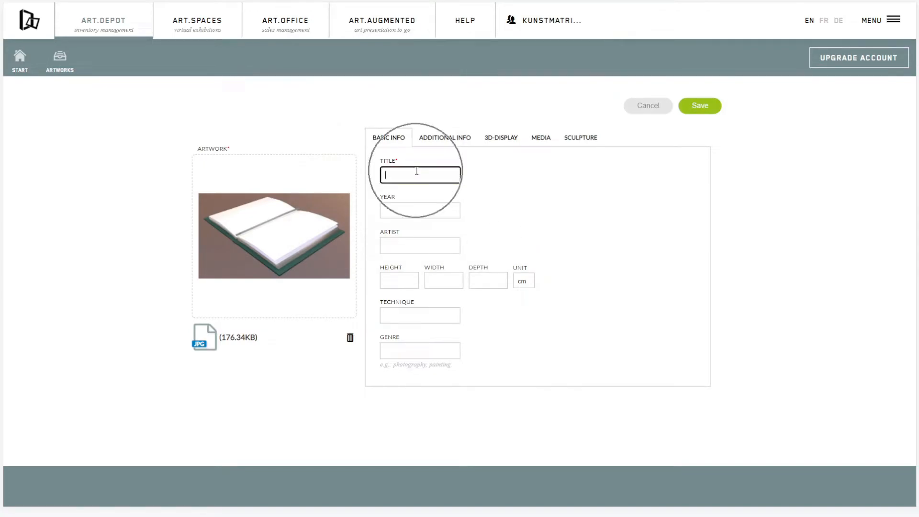
type("Guestbook2")
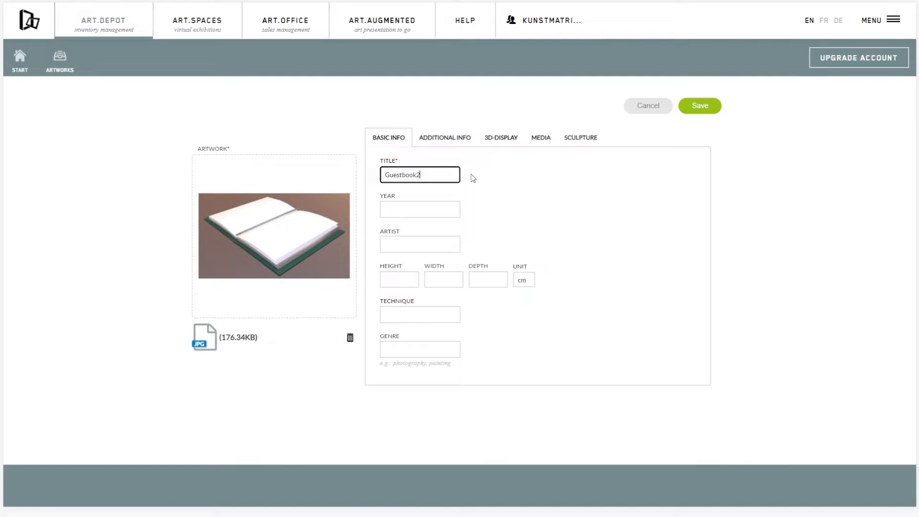
Review the 3D-Display settings and move on to the Sculpture settings
left_click(500, 137)
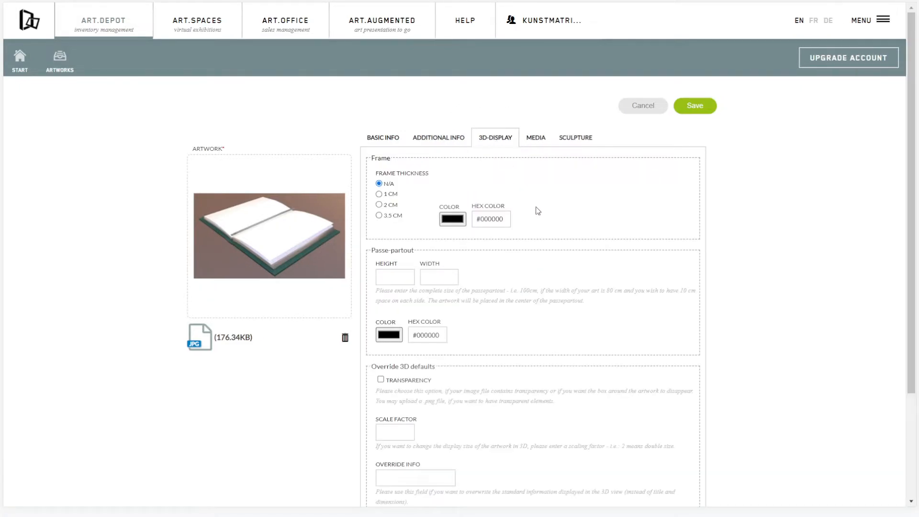
scroll("down", 3)
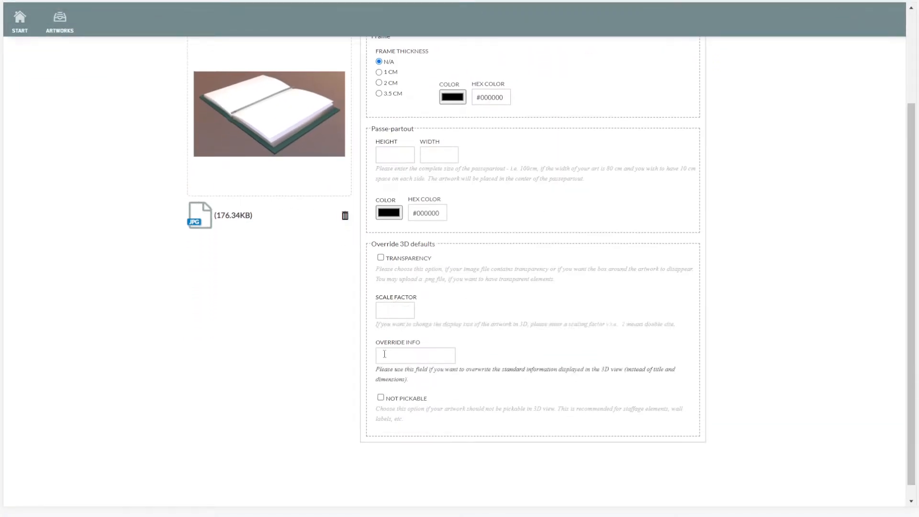
left_click(414, 356)
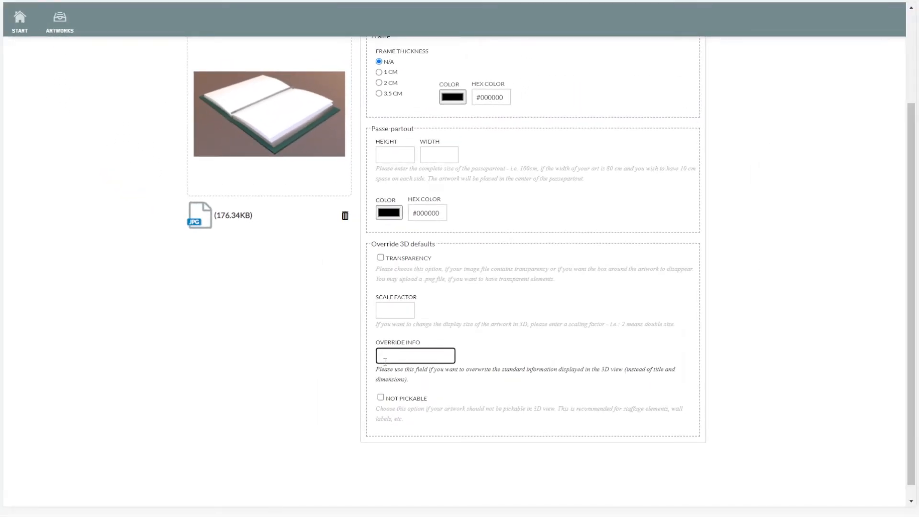
scroll("up", 3)
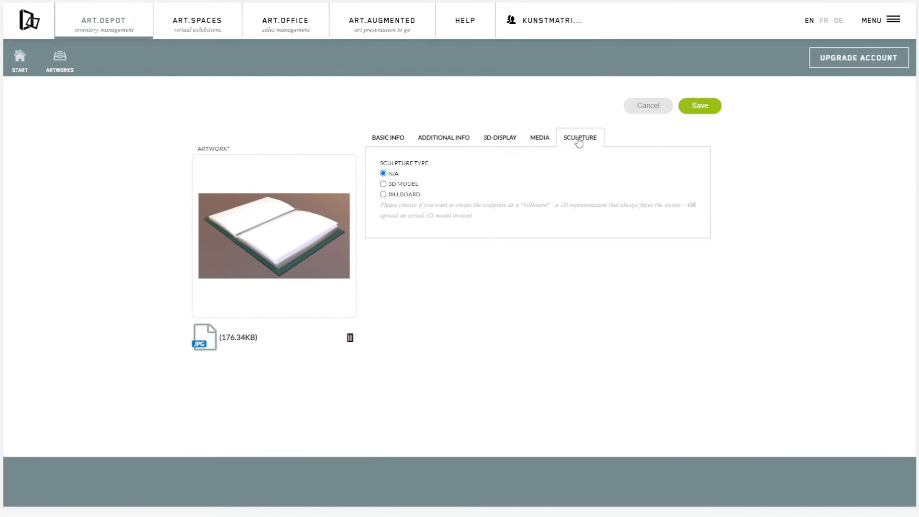
Make the sculpture a 3D model with the guestbook_export GLB geometry, then show Additional Info
left_click(383, 184)
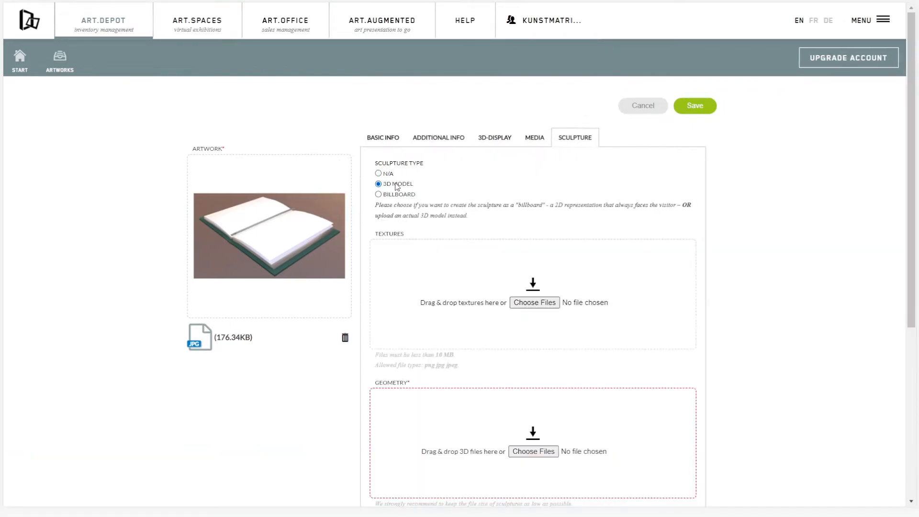
scroll("down", 3)
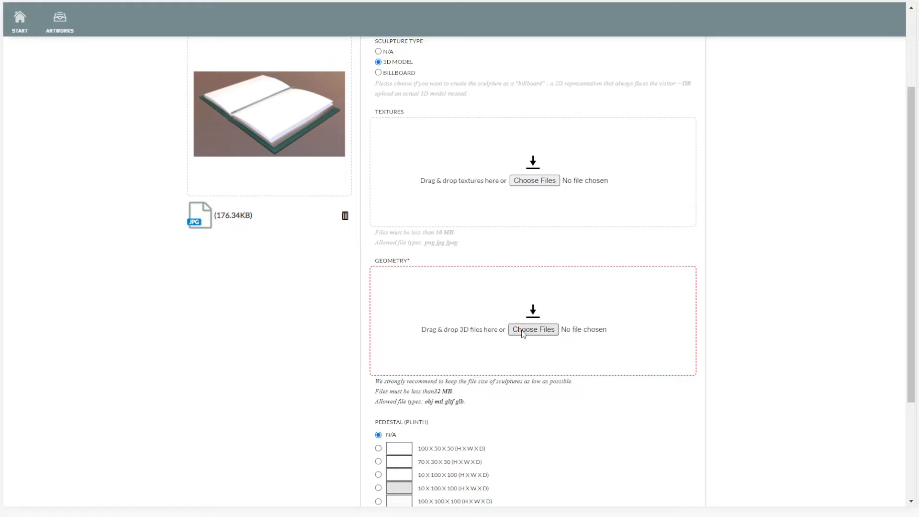
left_click(532, 329)
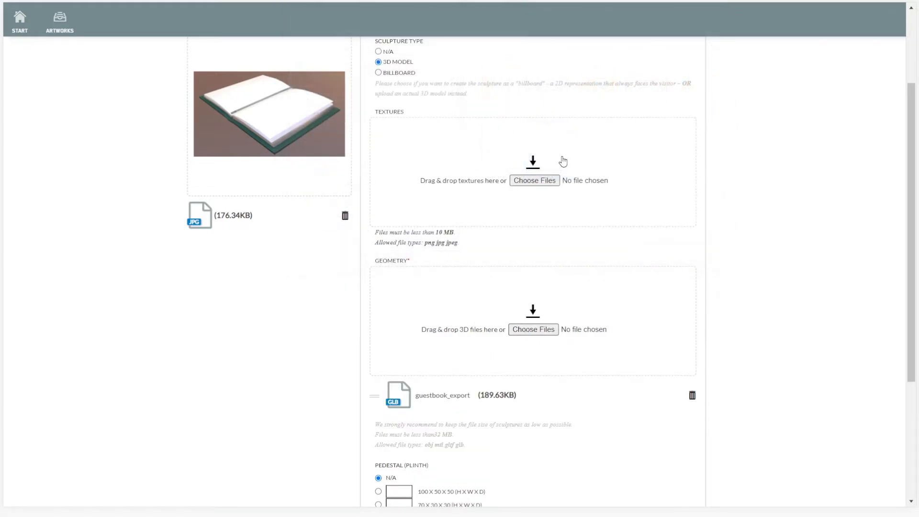
scroll("down", 3)
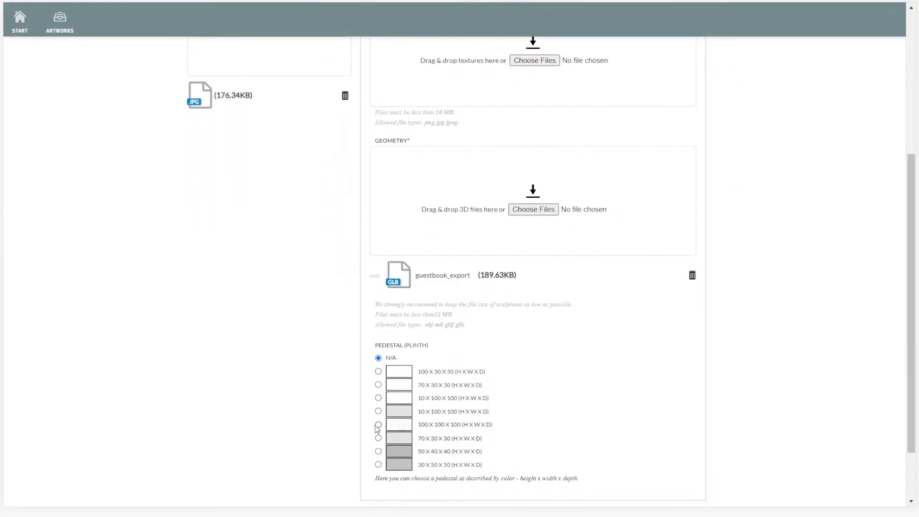
scroll("up", 3)
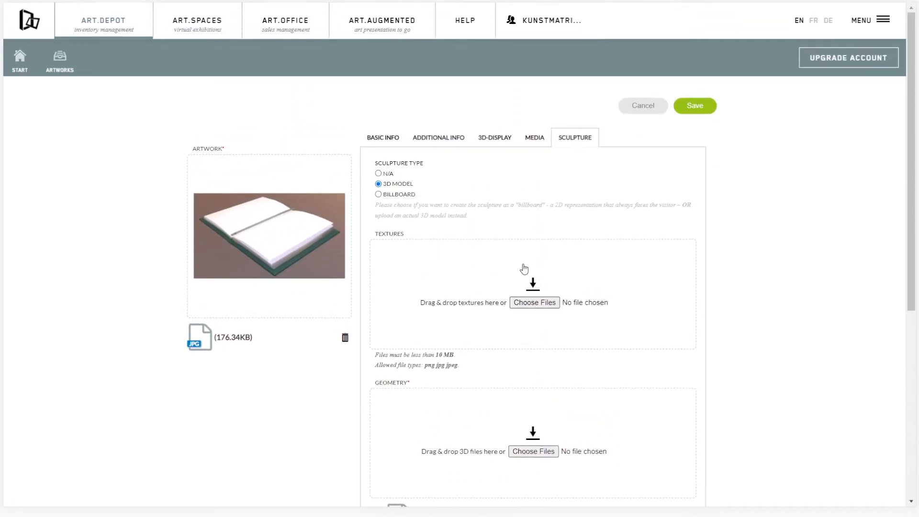
mouse_move(453, 141)
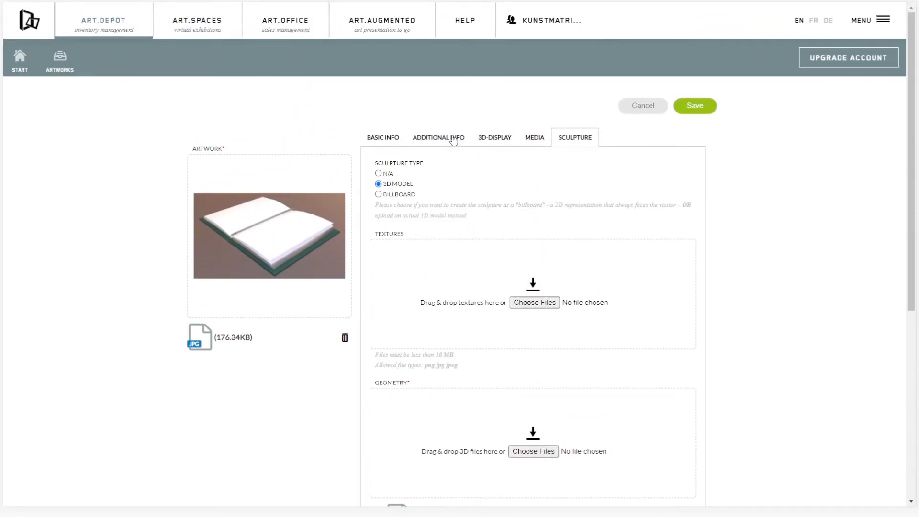
left_click(438, 137)
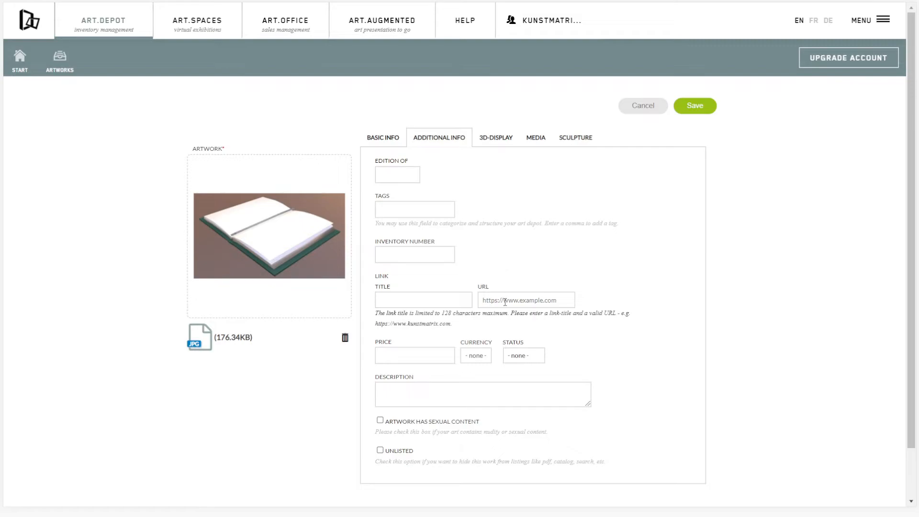
Set the mailto link URL with title 'Send me a guestbook entry' and save the artwork
type("%0D%0A%0D%0AKunstmatrix")
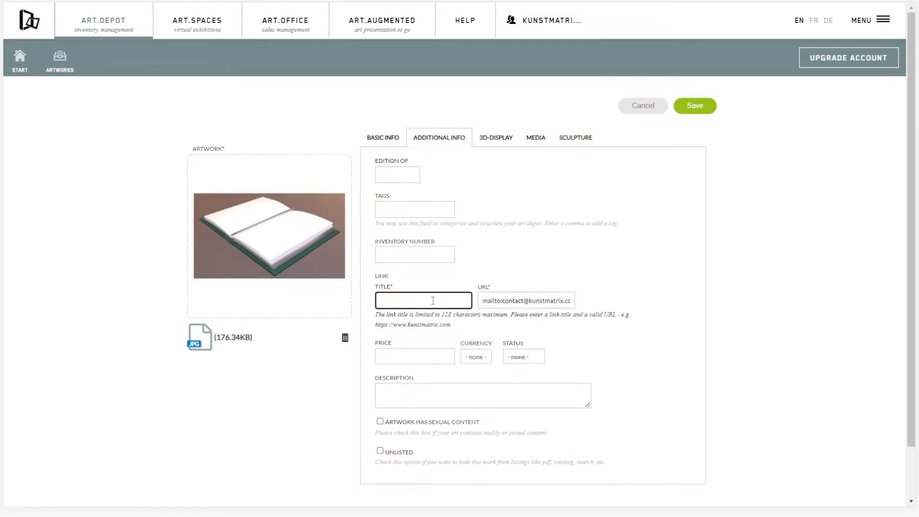
type("Send me a guestboo")
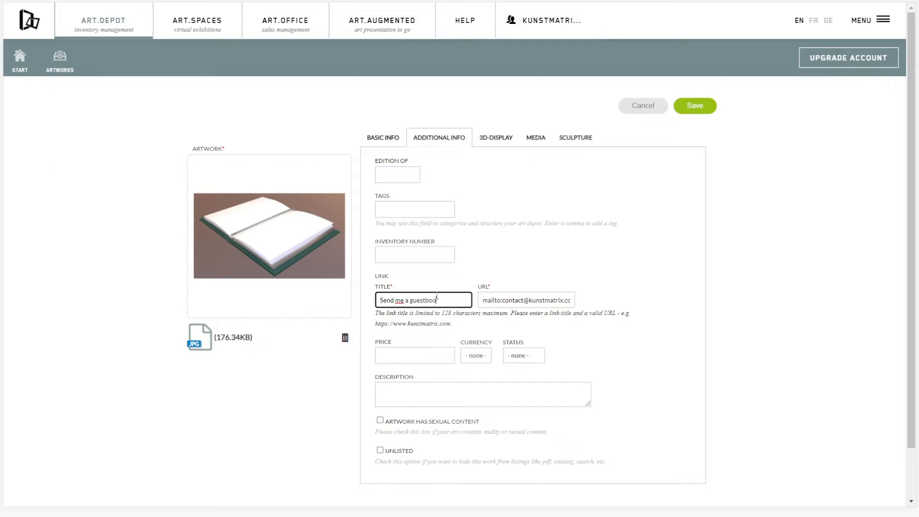
type("entry")
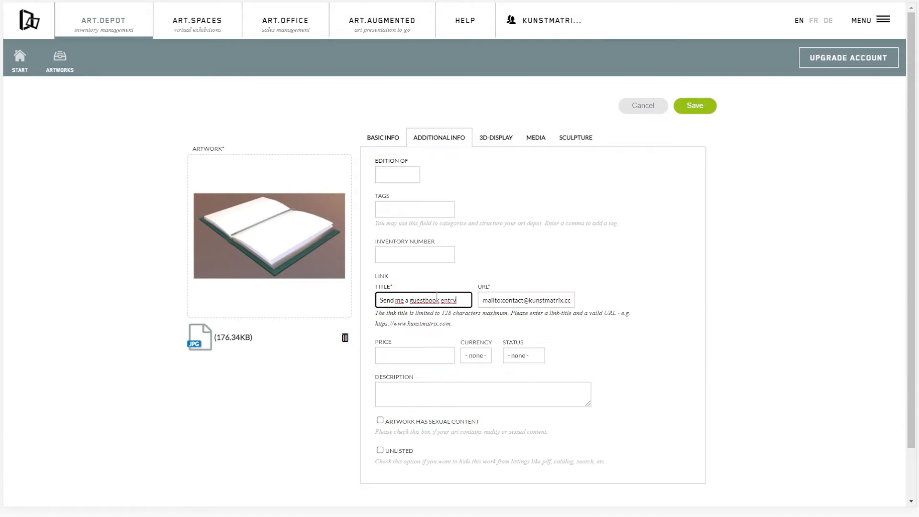
left_click(695, 106)
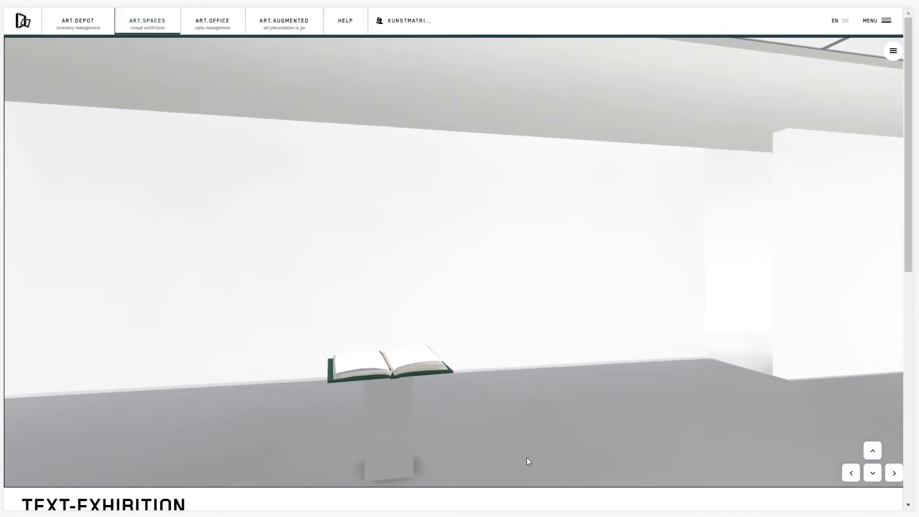
Follow the guestbook's detail-view link, send the prefilled Guestbookentry email, and return home
left_click(389, 364)
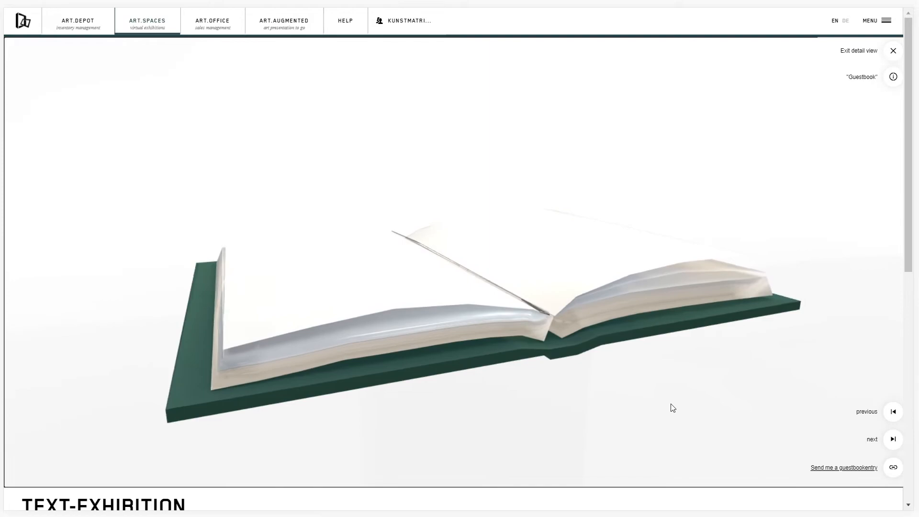
left_click(844, 468)
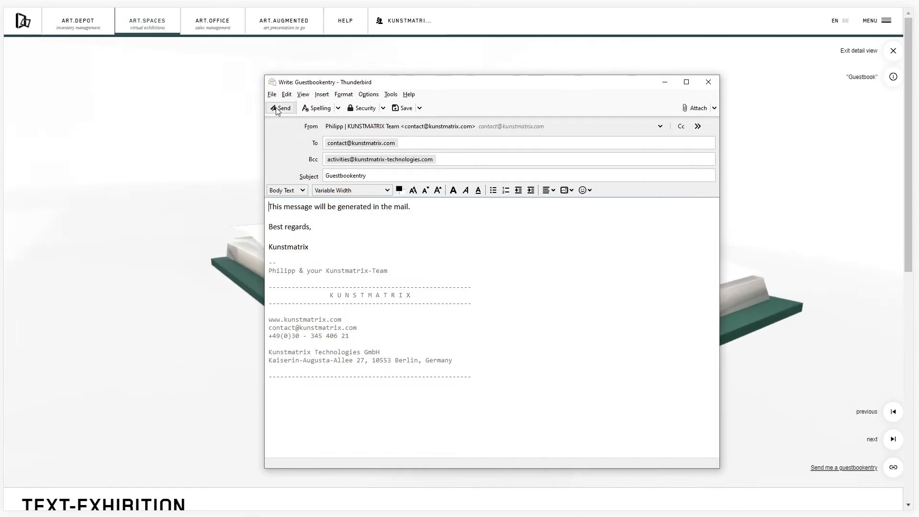
left_click(281, 109)
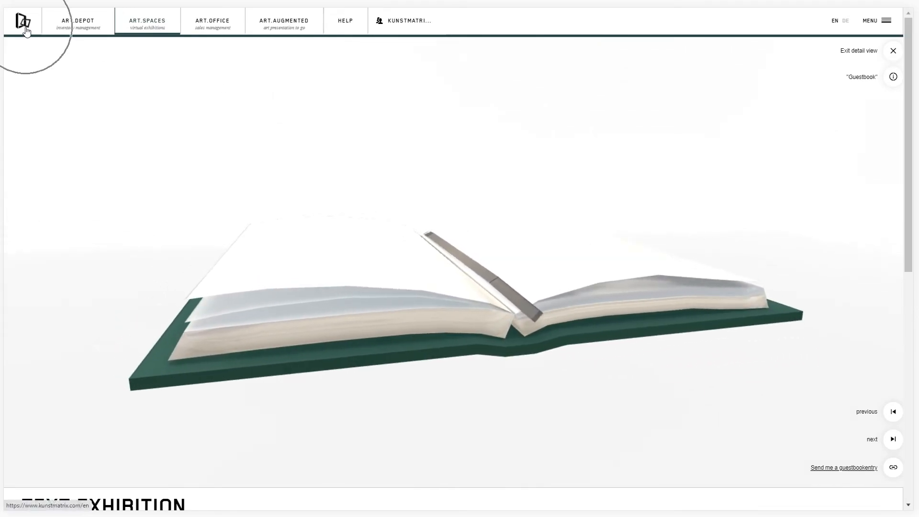
left_click(23, 22)
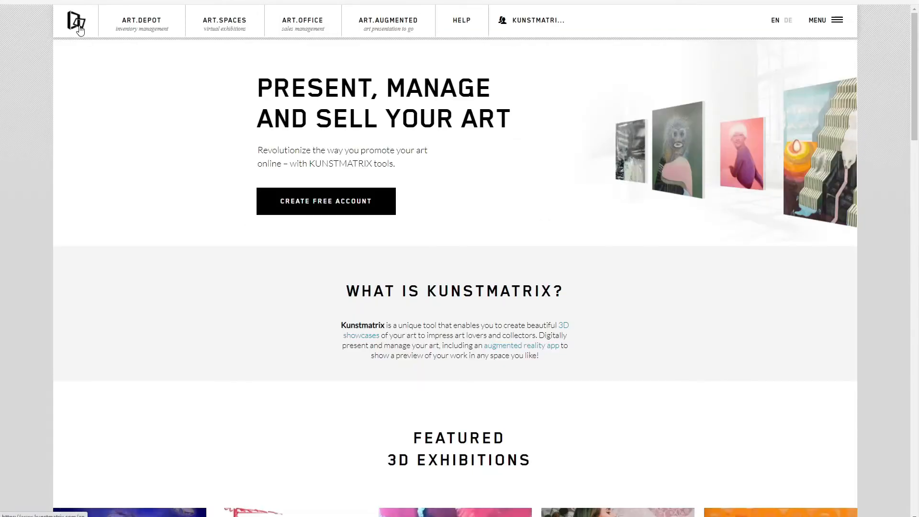
mouse_move(461, 20)
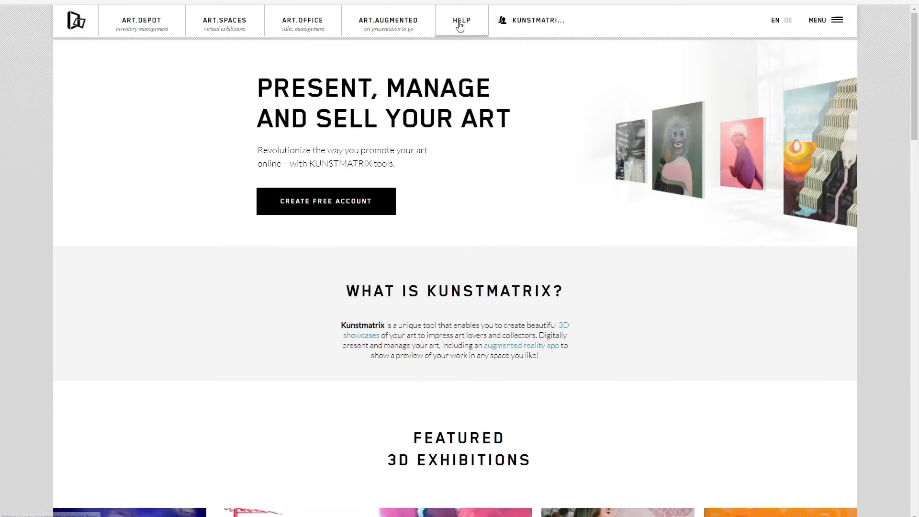
Browse the Help FAQs, then go to the Contact Us page from the menu
left_click(461, 20)
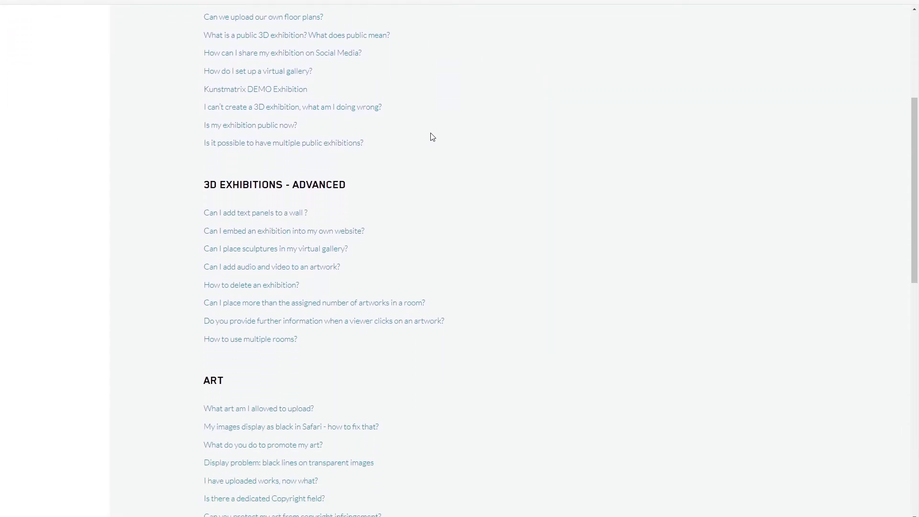
scroll("down", 3)
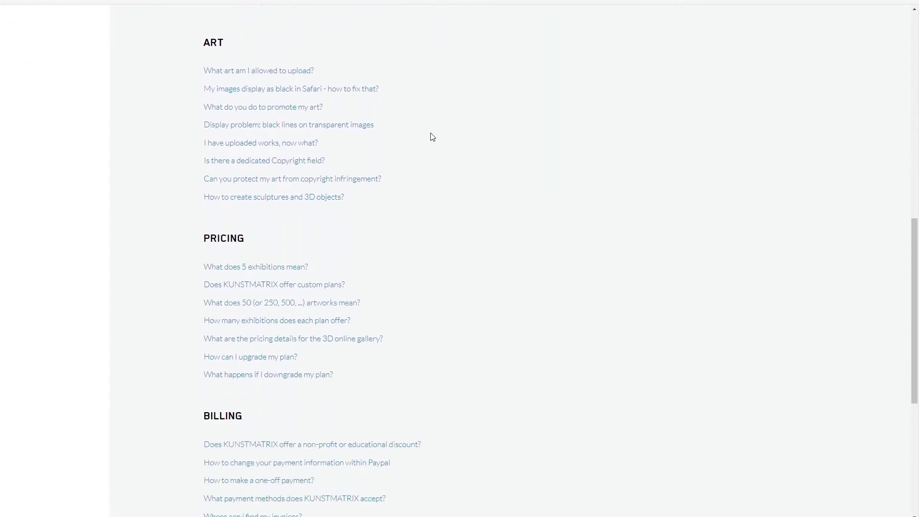
scroll("down", 3)
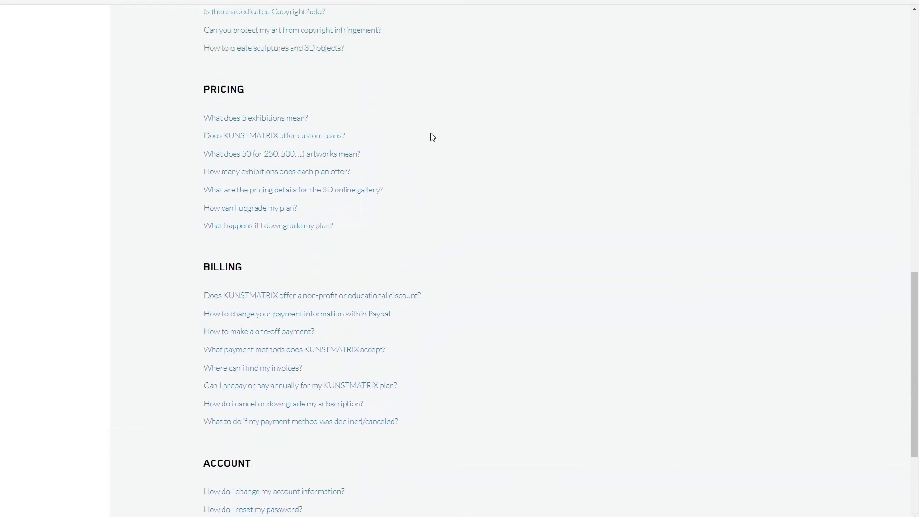
scroll("up", 3)
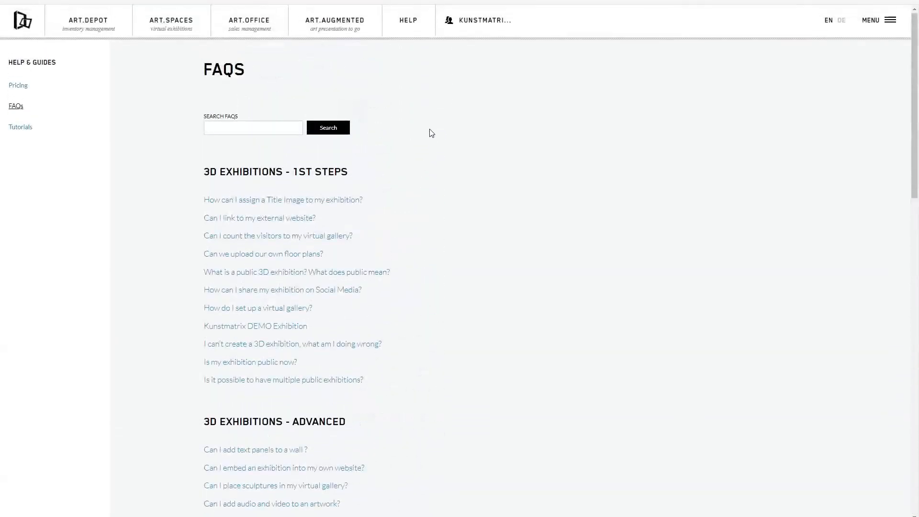
left_click(889, 20)
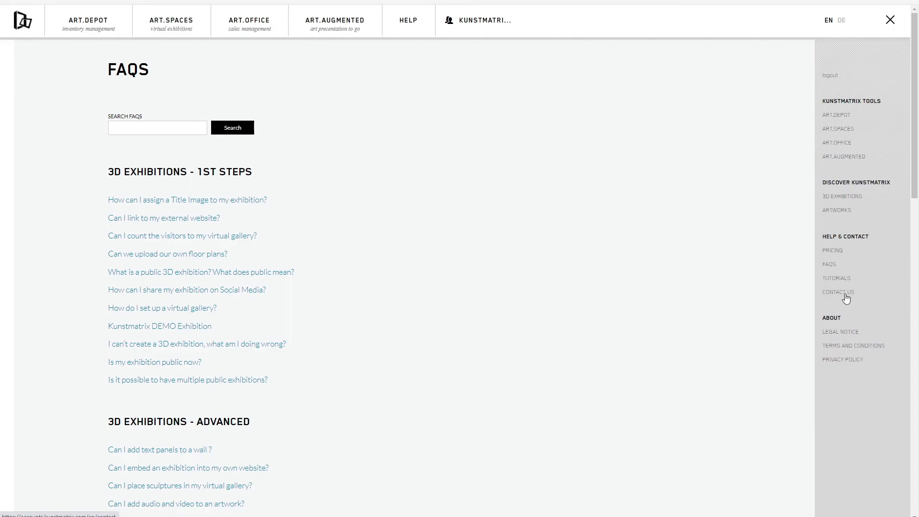
left_click(838, 293)
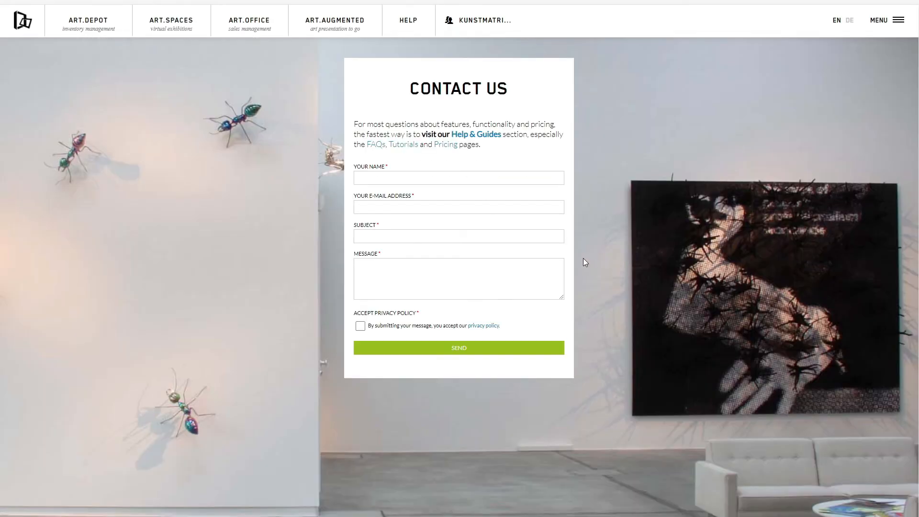